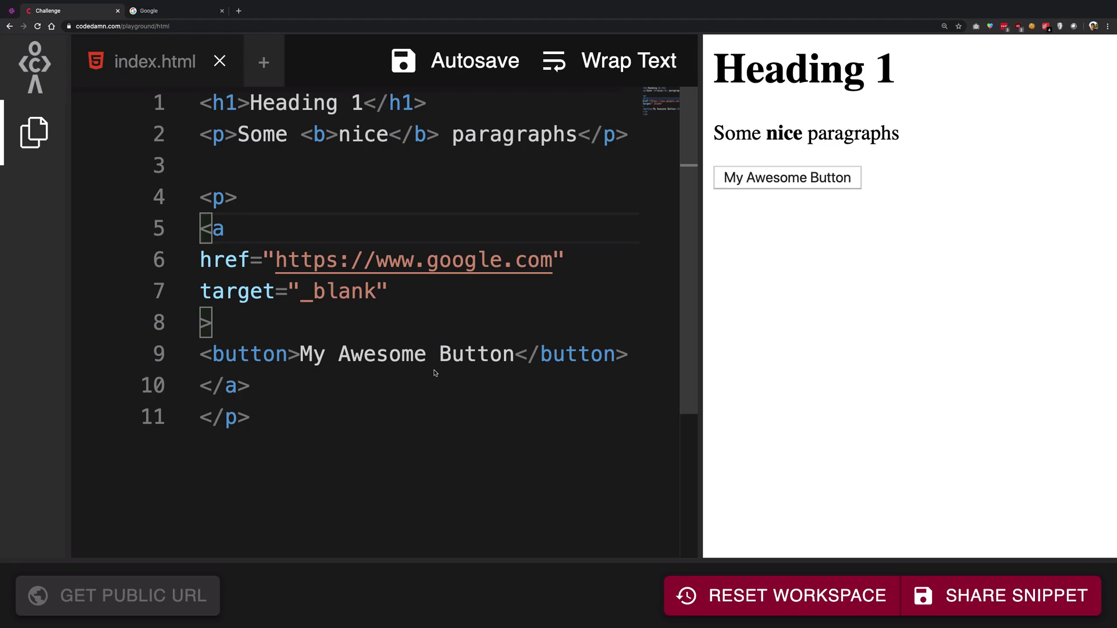
mouse_move(214, 156)
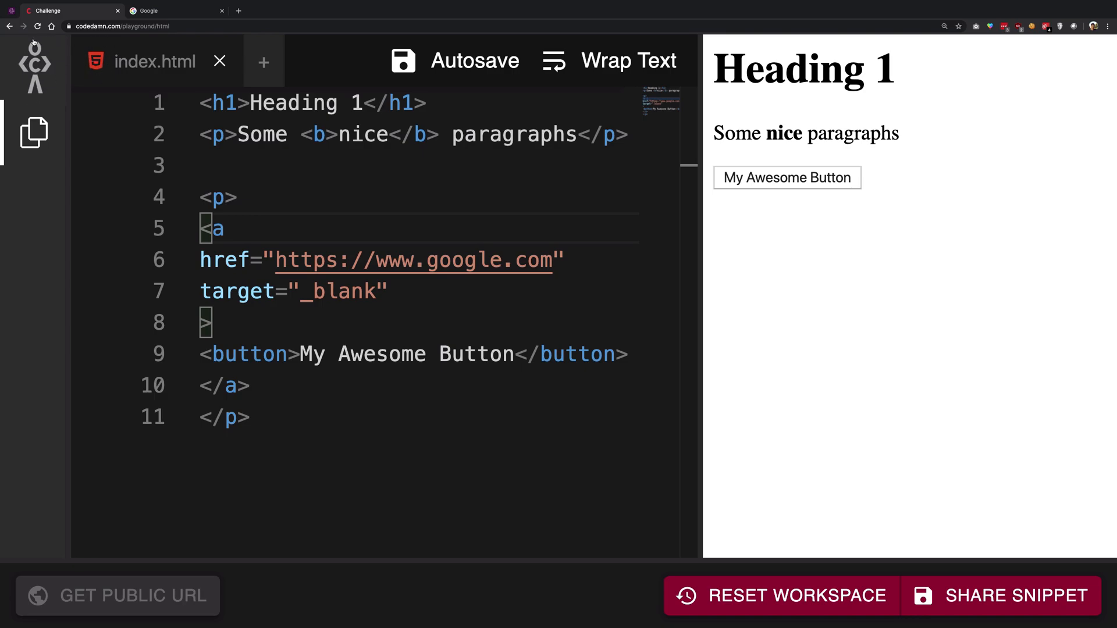
mouse_move(39, 171)
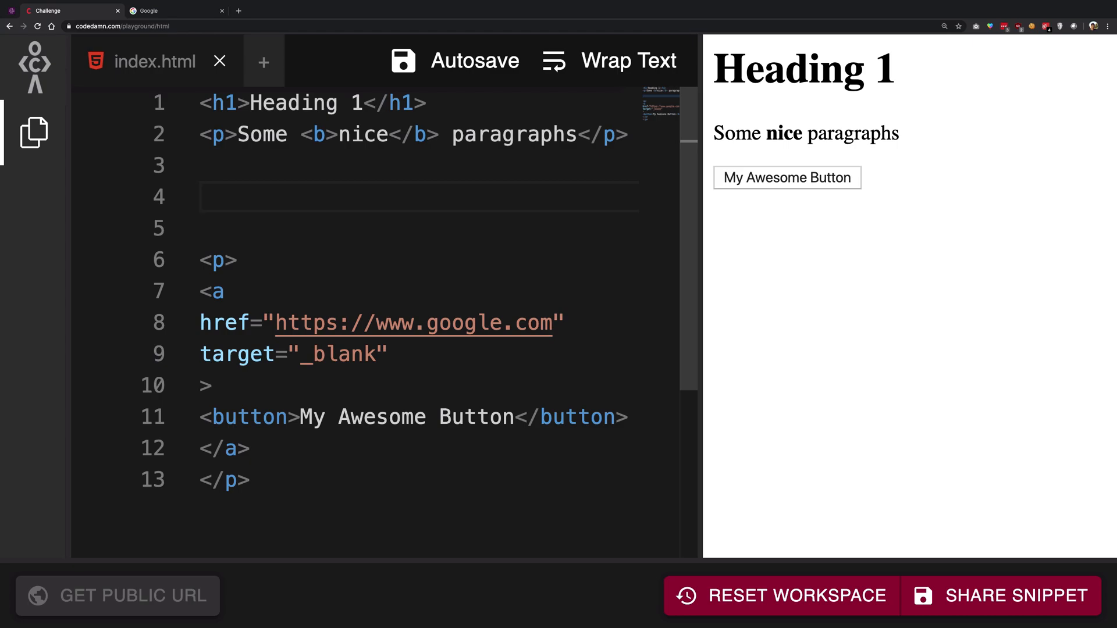
Step: Write <img> and </img> tags with the closing tag two lines below and a blank line between
type("<img>")
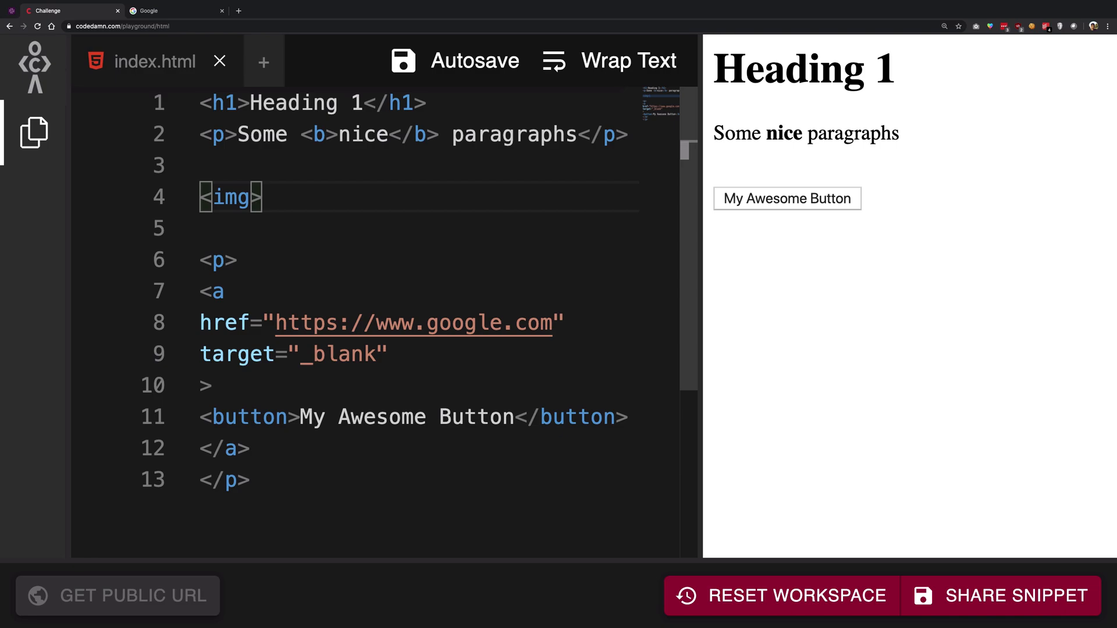
type("</img>")
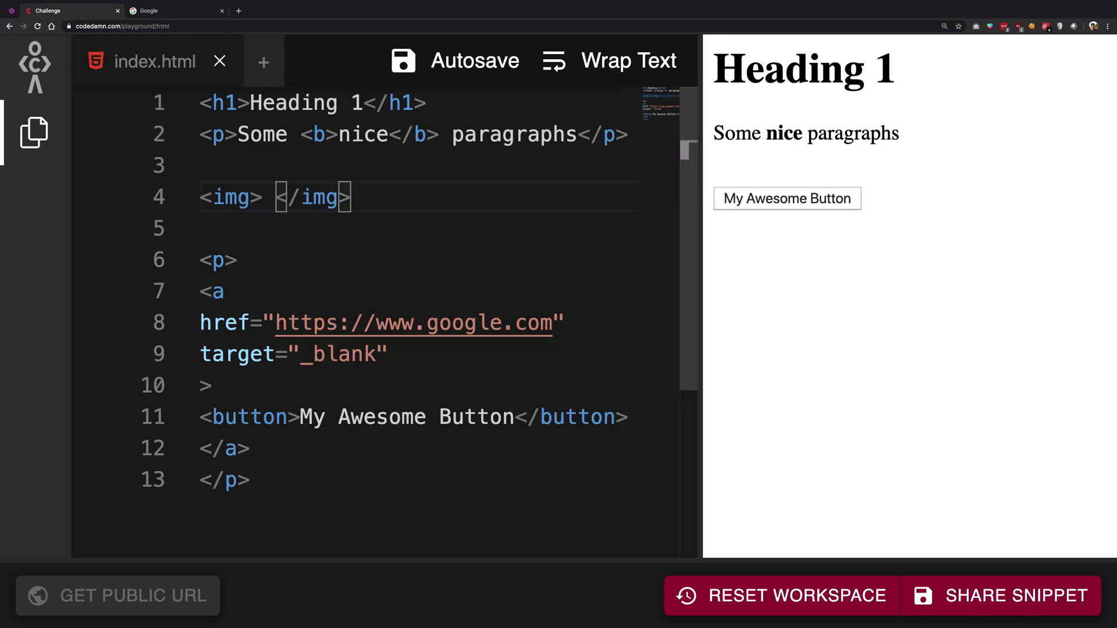
key("Enter")
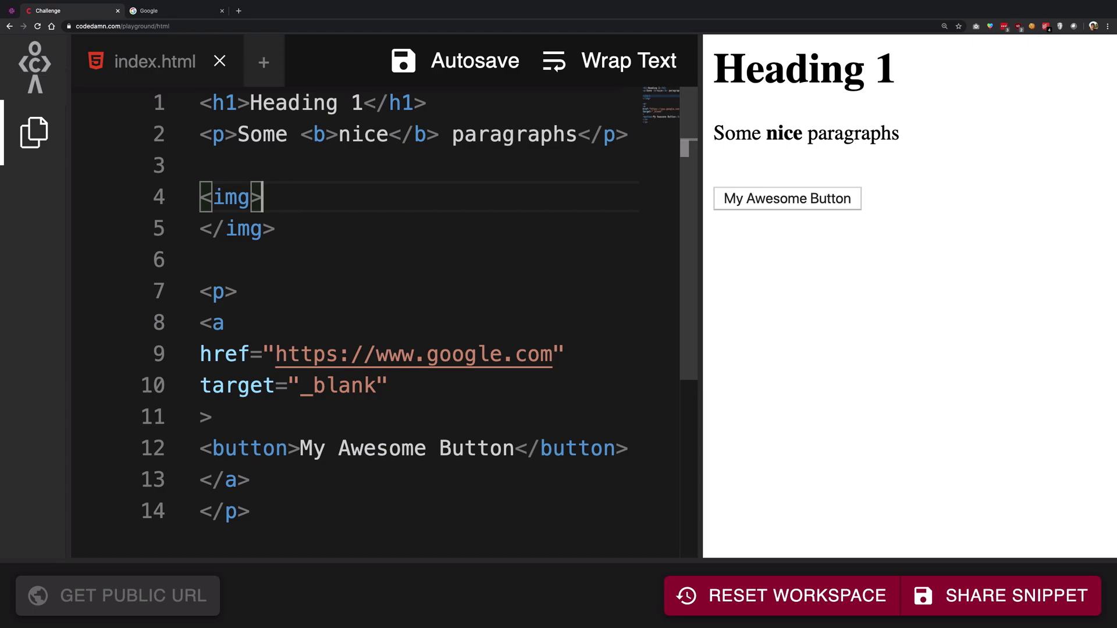
key("Enter")
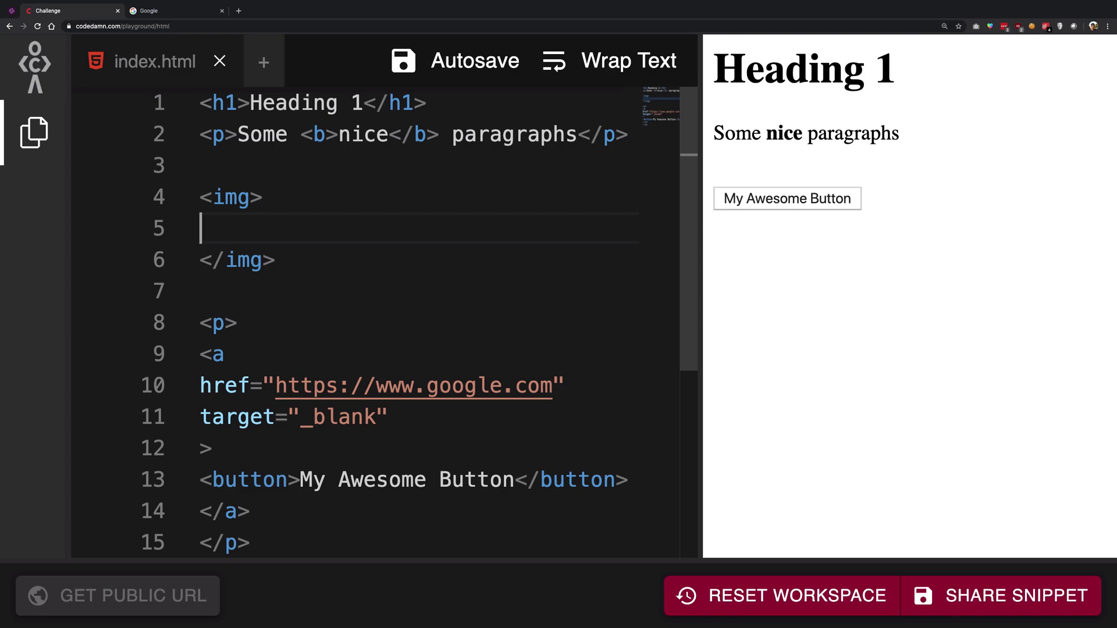
type("http:/")
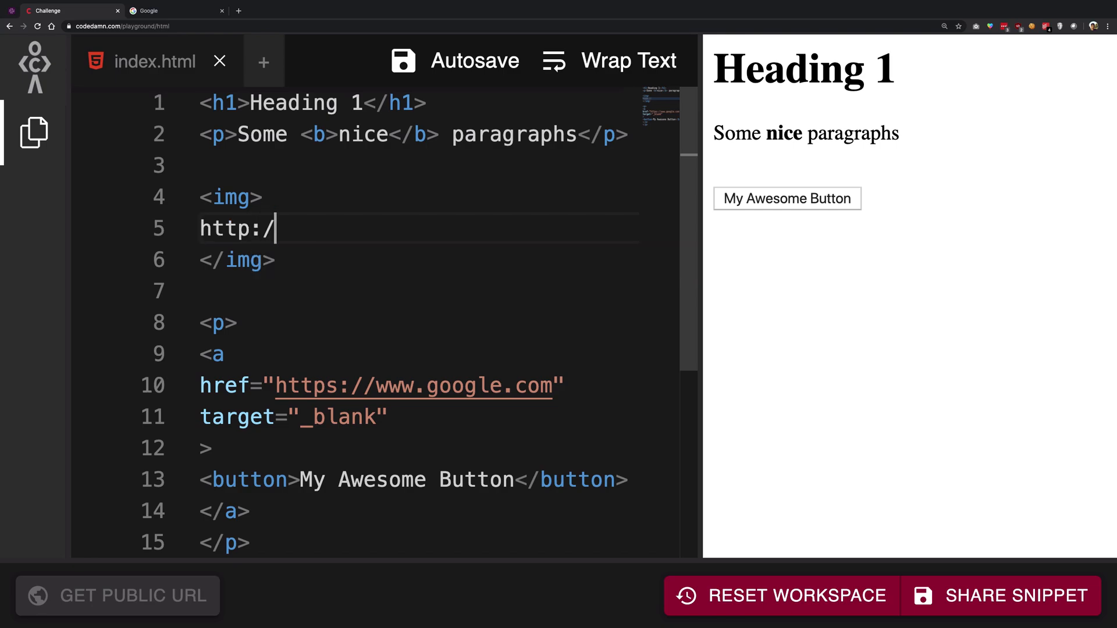
type("/google.com")
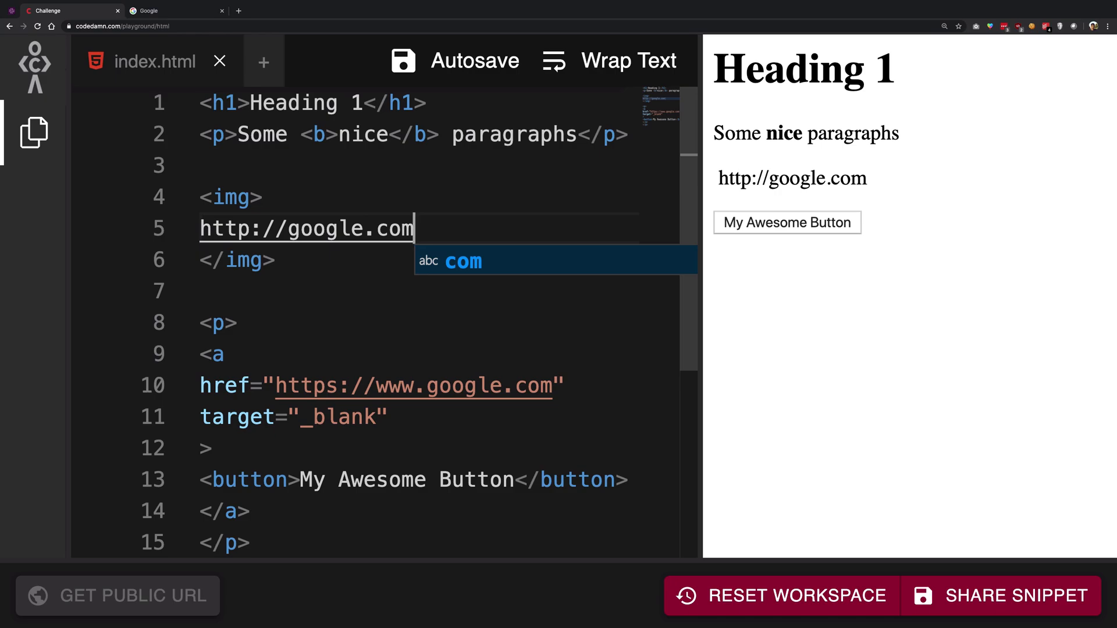
type("/logo.")
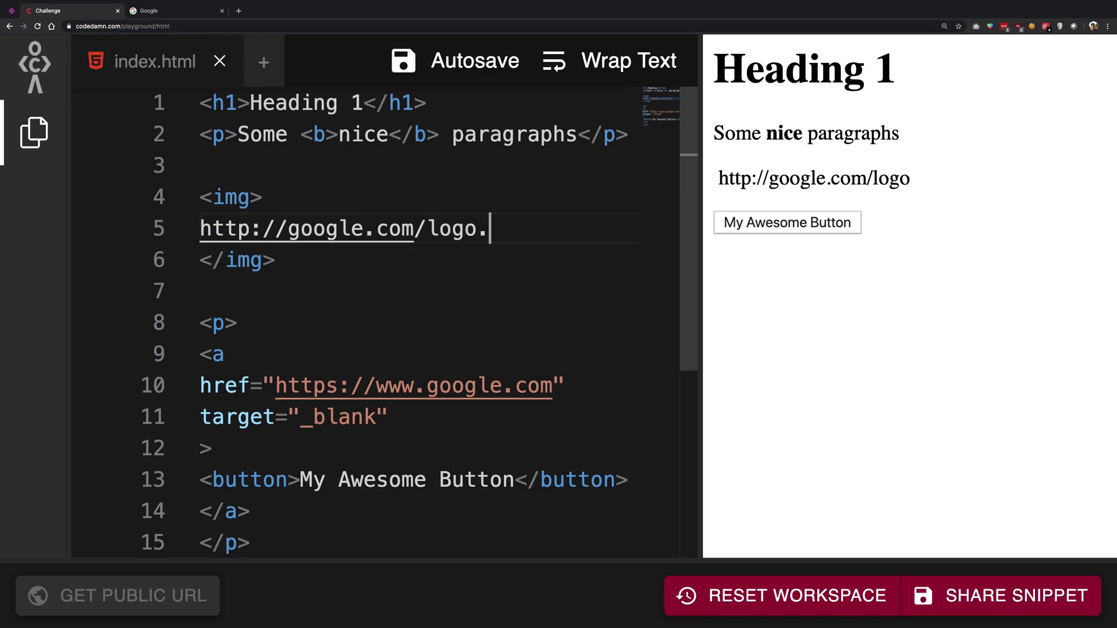
type("png")
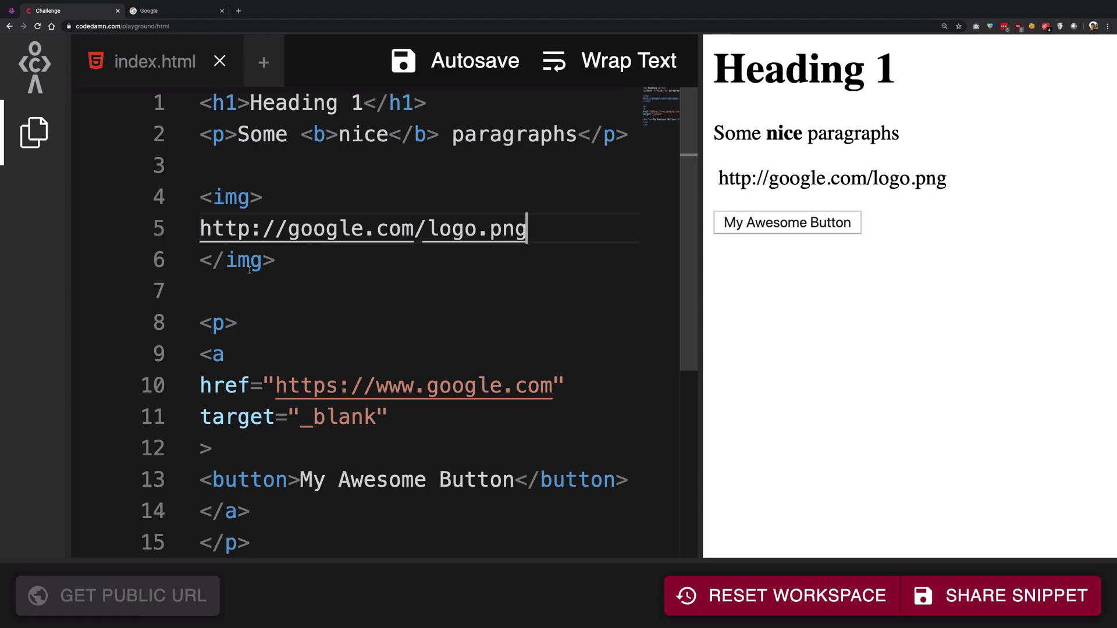
double_click(218, 354)
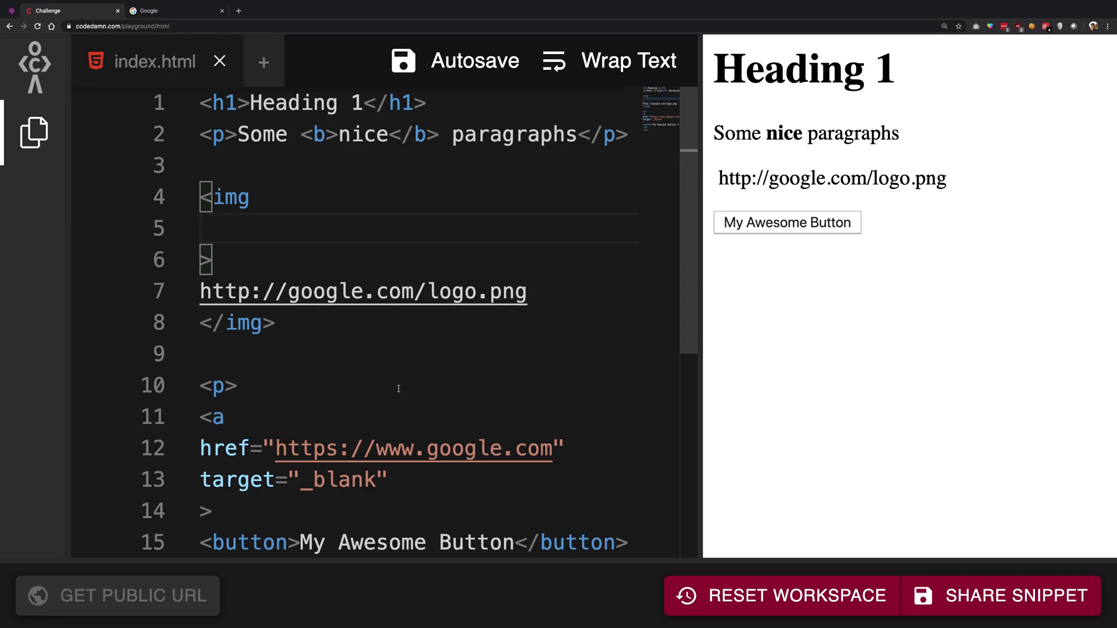
type("src")
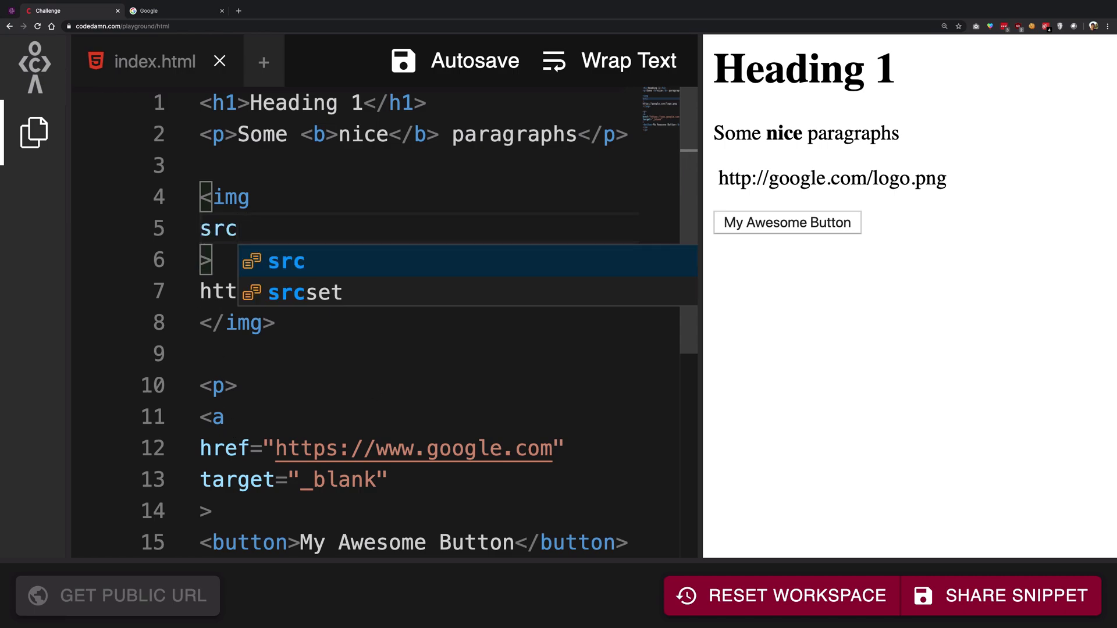
type("=\"")
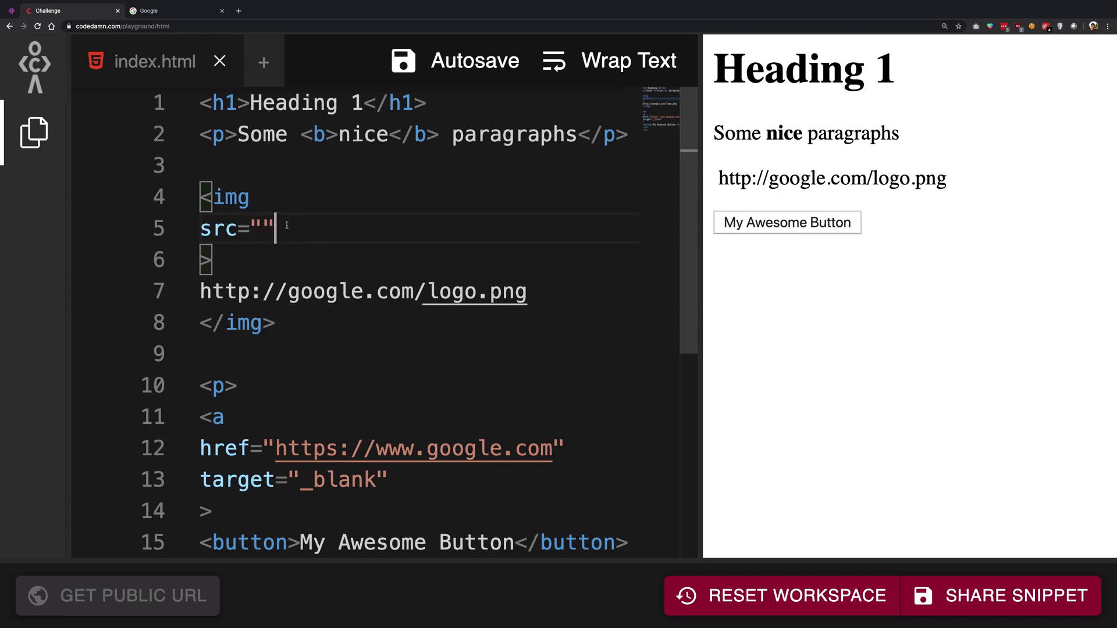
mouse_move(297, 230)
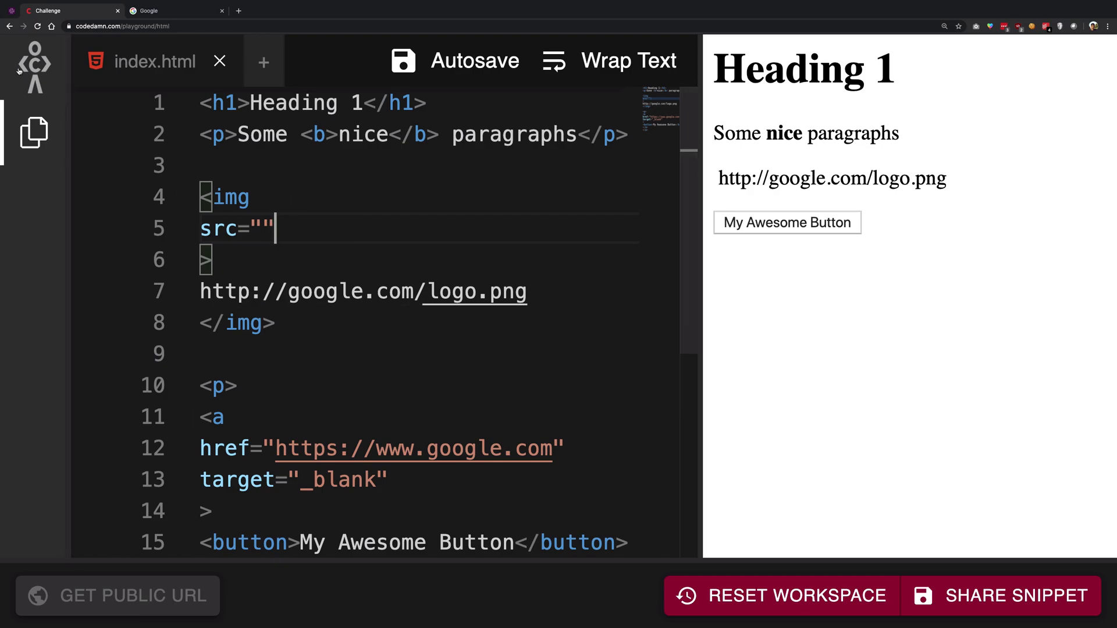
right_click(32, 68)
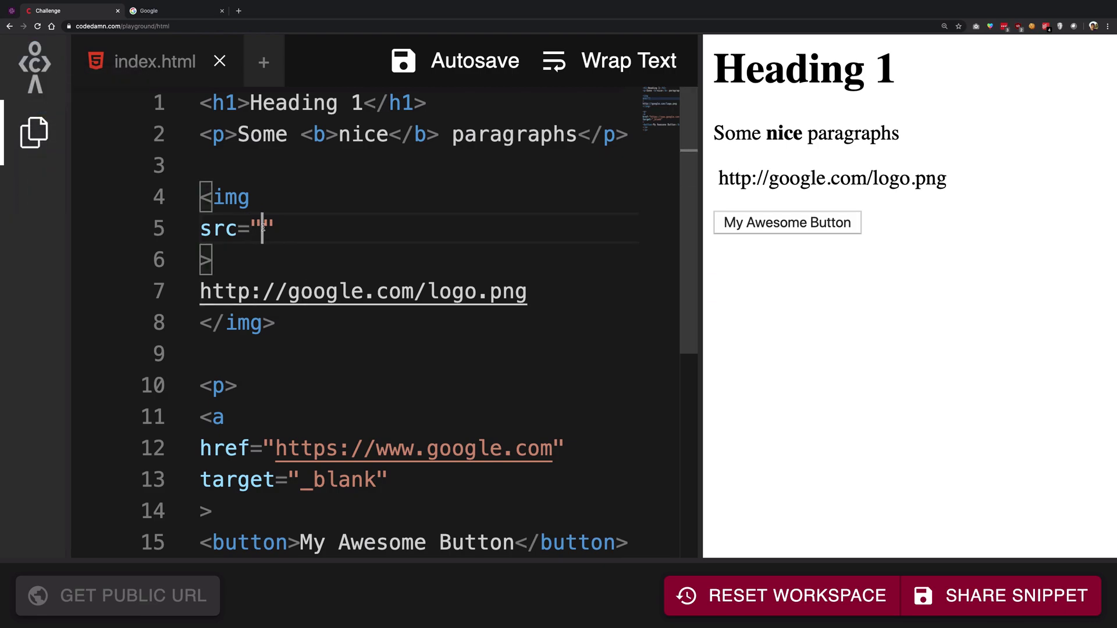
type("https://codedamn.com/assets/images/white-logo.png")
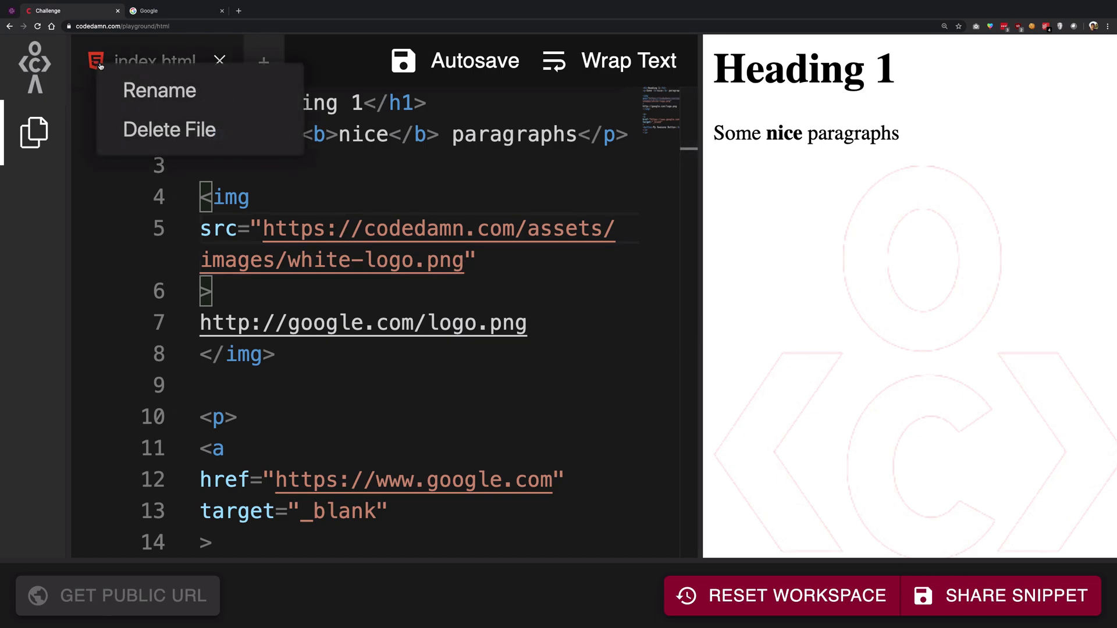
left_click(312, 230)
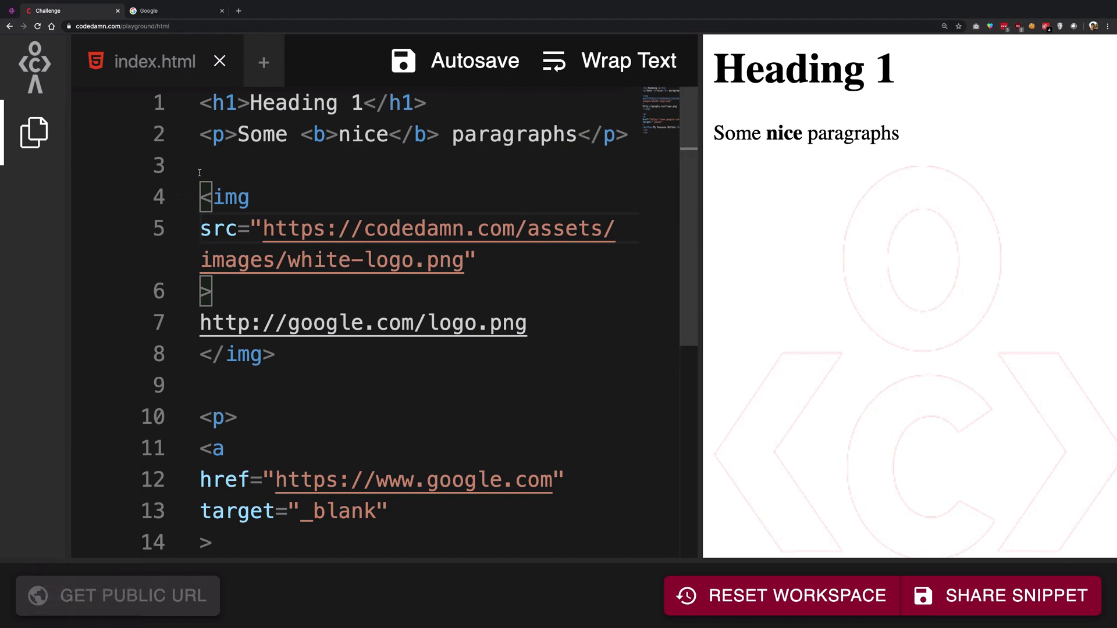
left_click(174, 10)
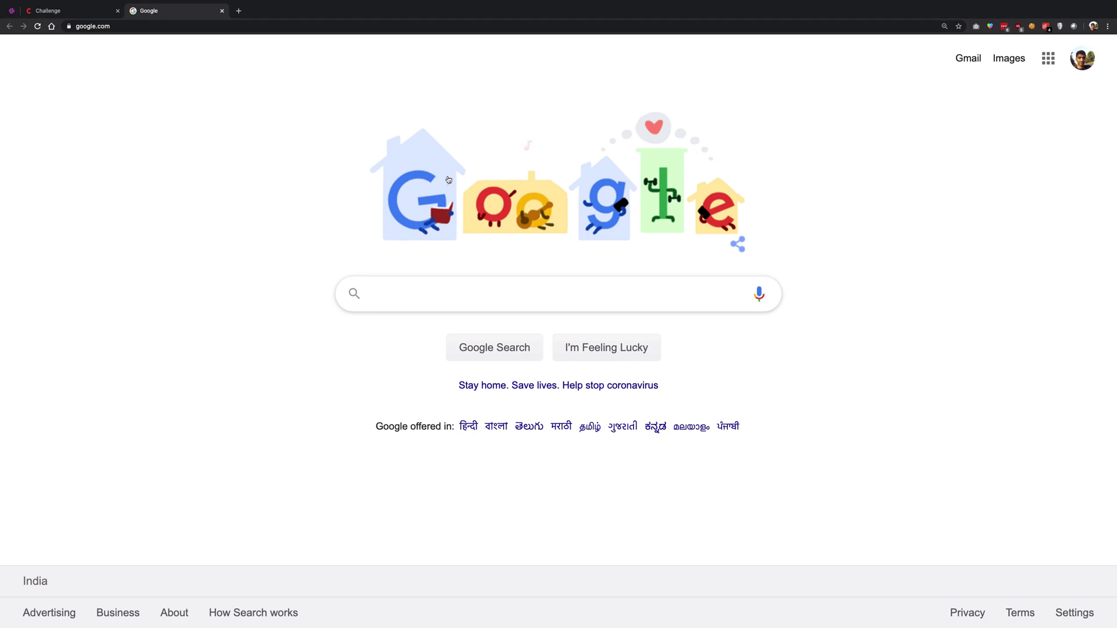
Step: Go back to google.com, open the doodle image in a new tab, and return to the playground tab
left_click(1008, 58)
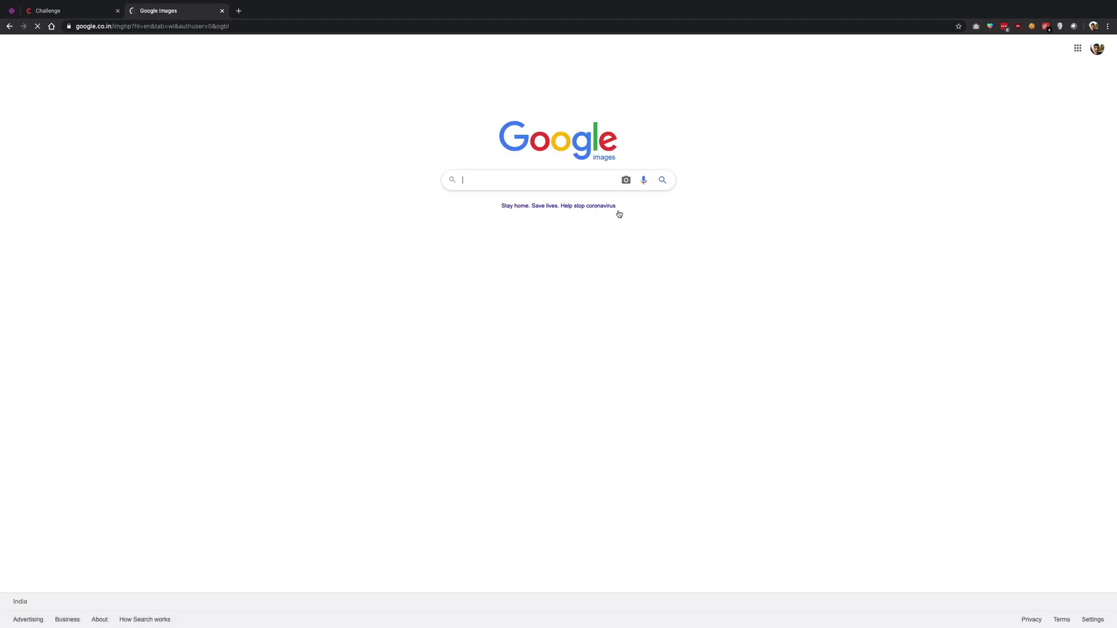
right_click(507, 139)
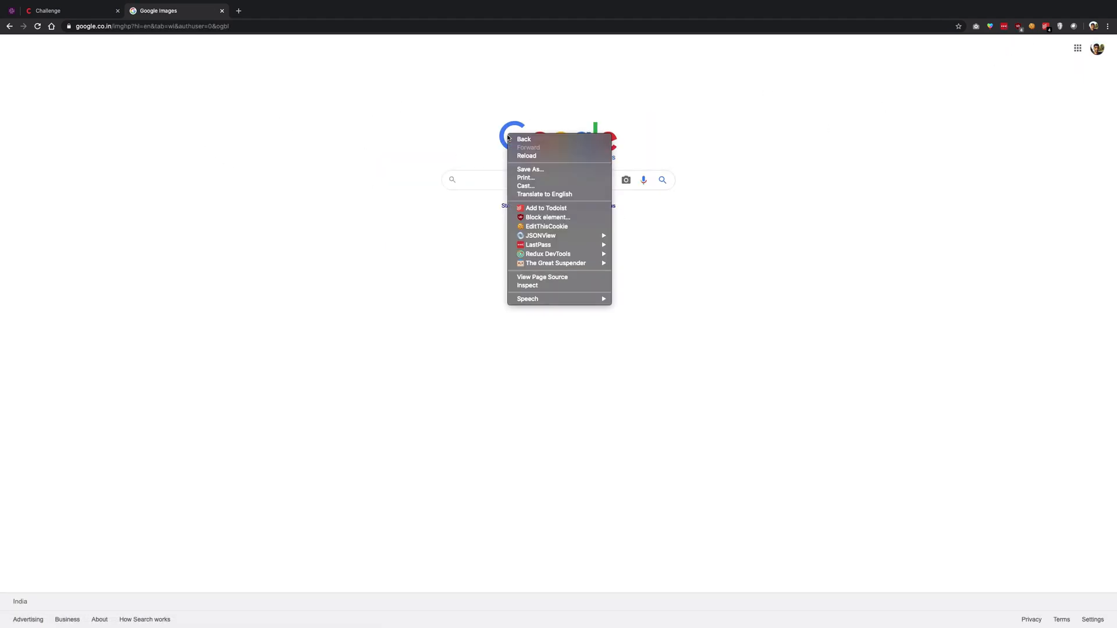
left_click(524, 138)
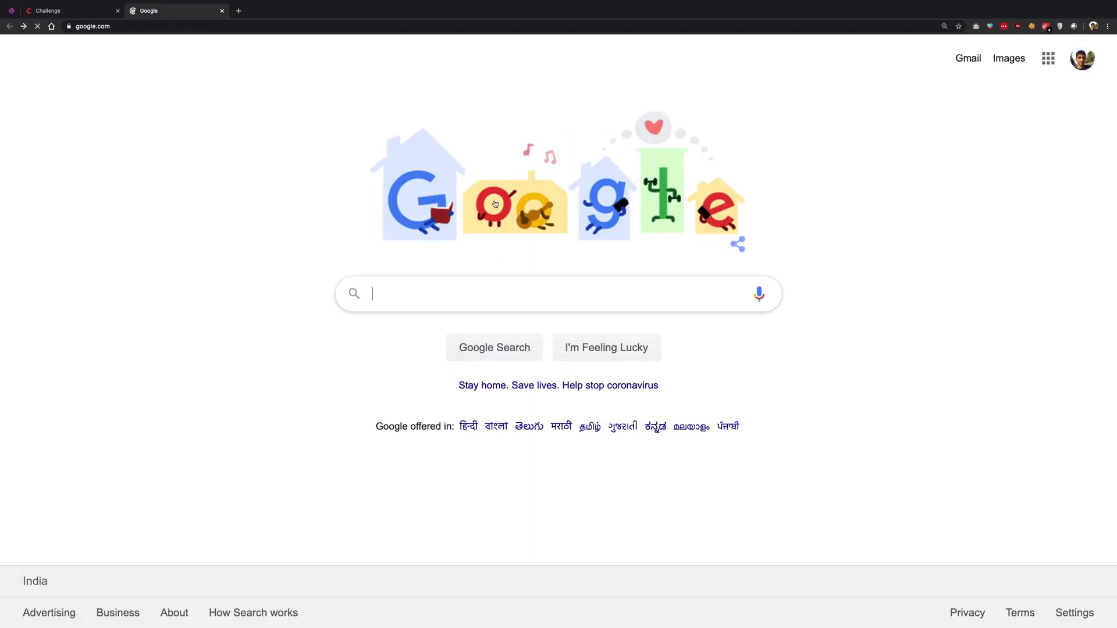
right_click(495, 205)
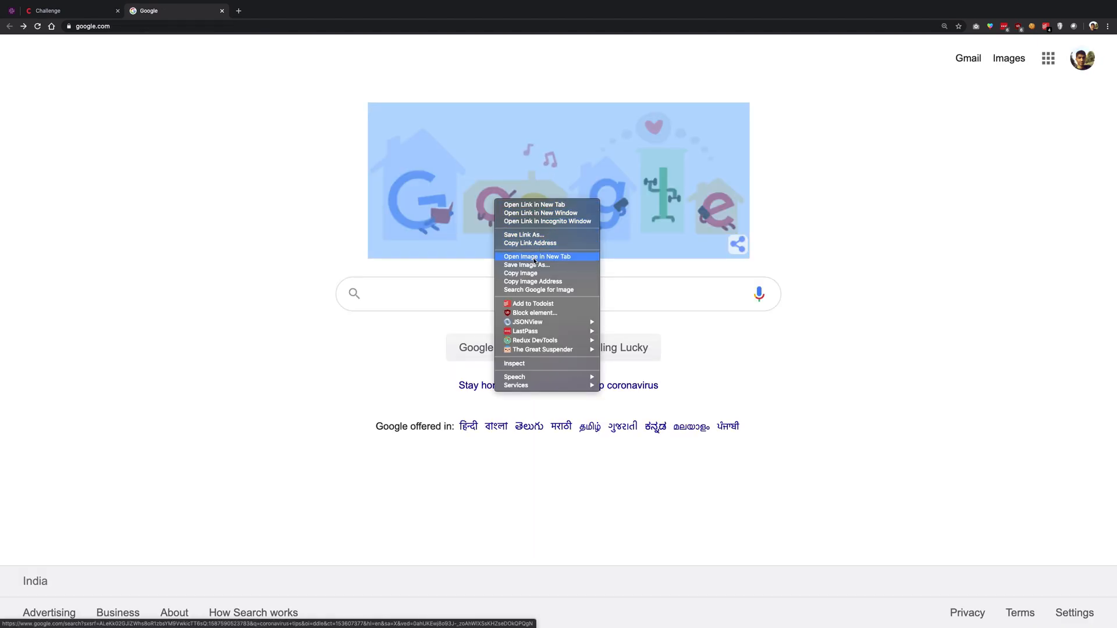
left_click(538, 257)
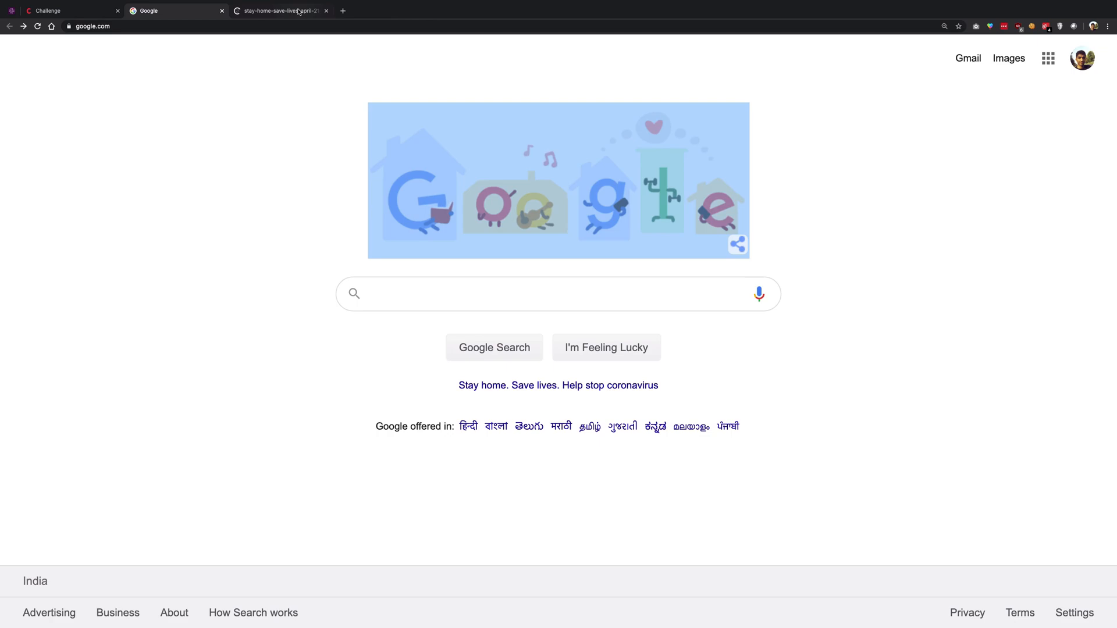
left_click(64, 10)
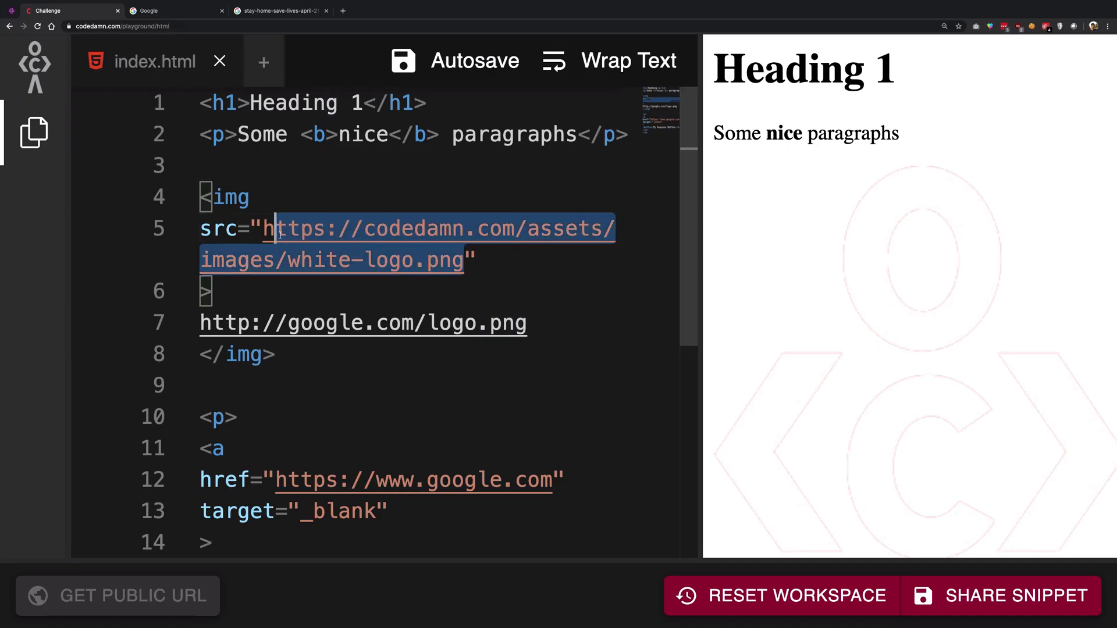
Step: Replace the src with Google's 2020 stay-home-save-lives doodle GIF address
type("https://www.google.com/logos/doodles/2020/stay-home-save-lives-april-21-copy-6753651837108786-law.gif\"")
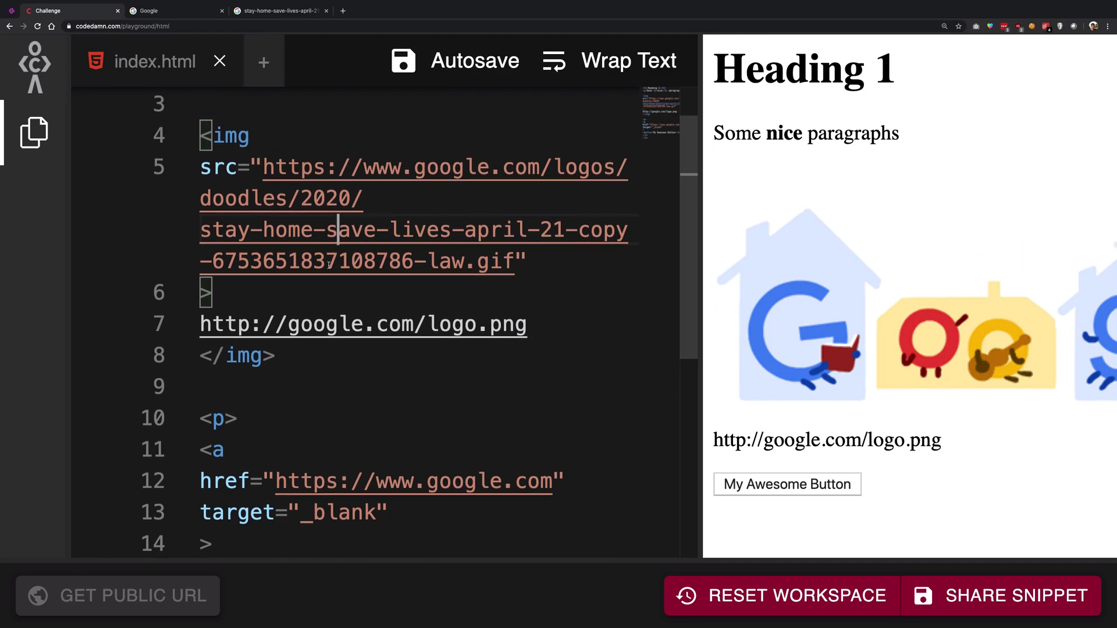
mouse_move(363, 325)
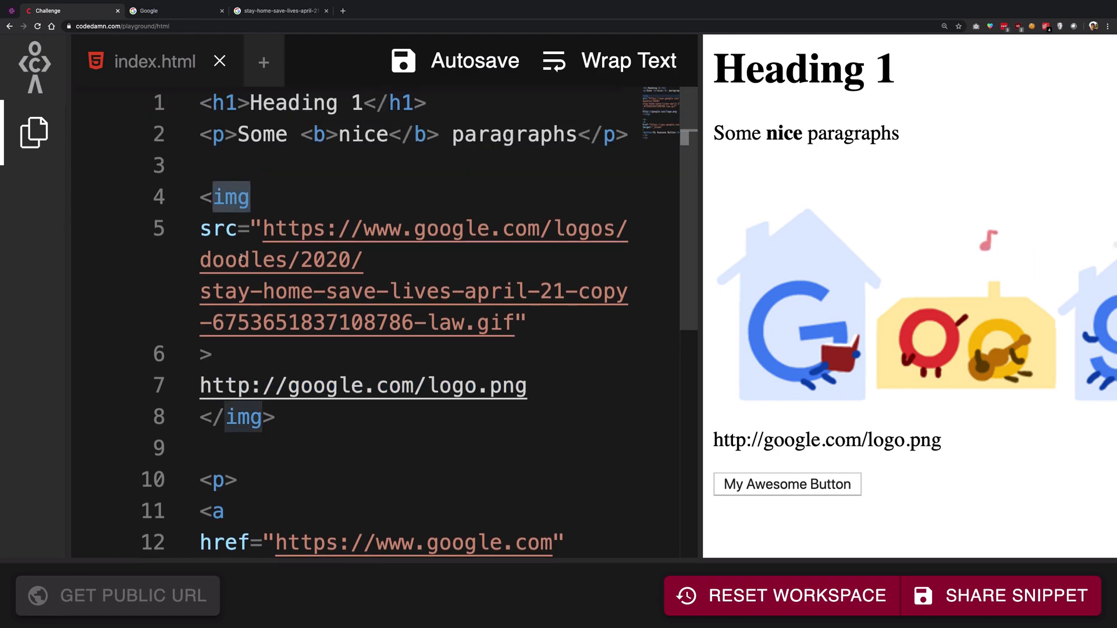
Step: Delete the stray logo.png URL line and the separate </img> closing tag
double_click(219, 230)
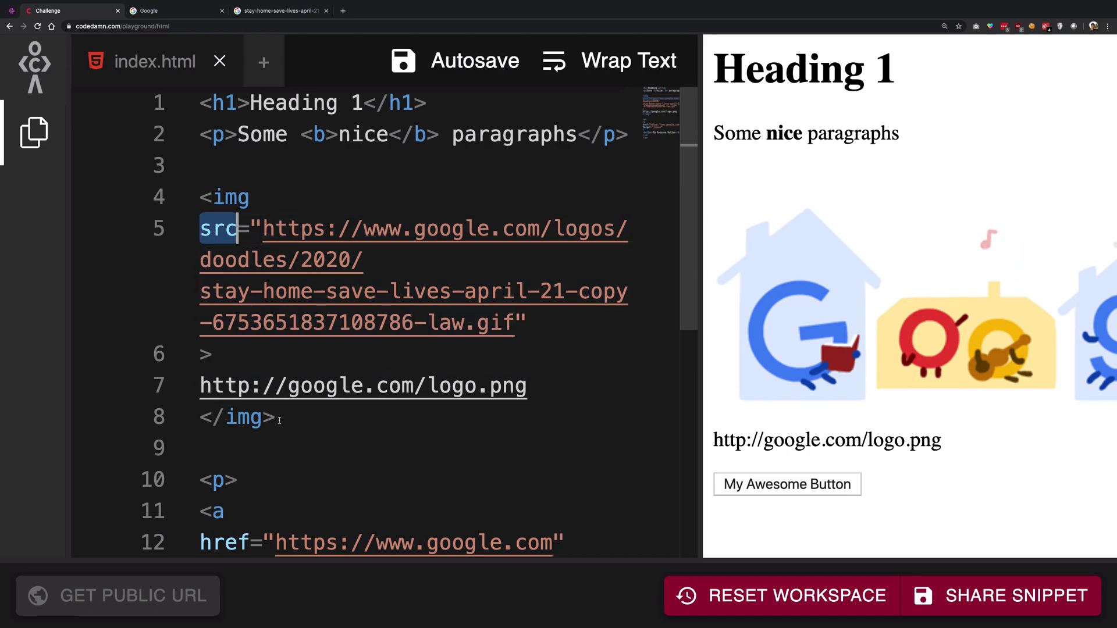
double_click(244, 416)
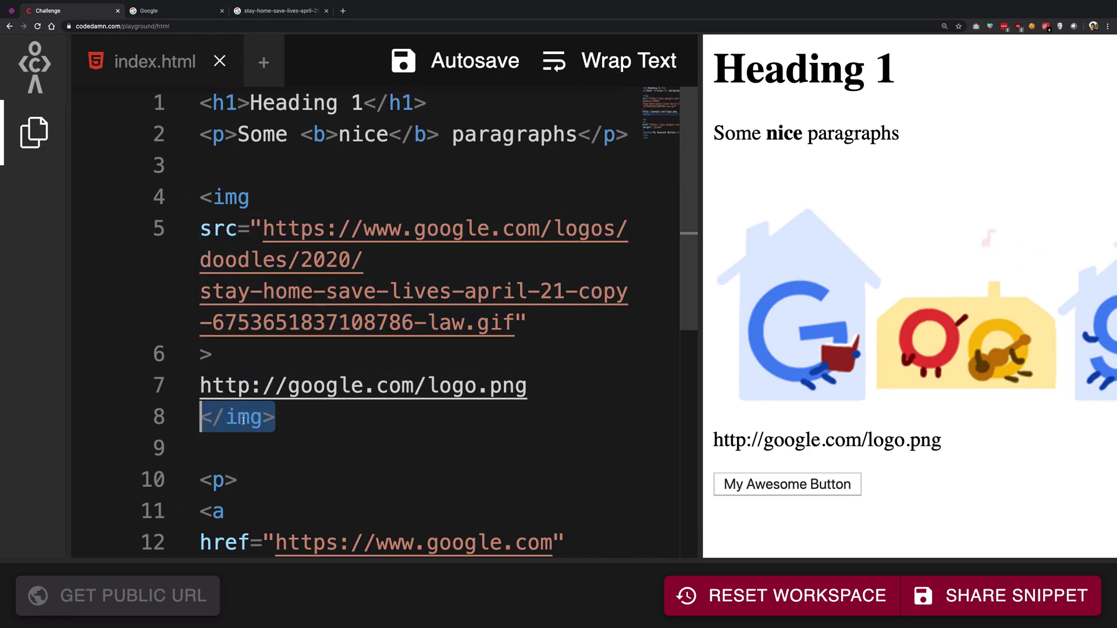
scroll("down", 3)
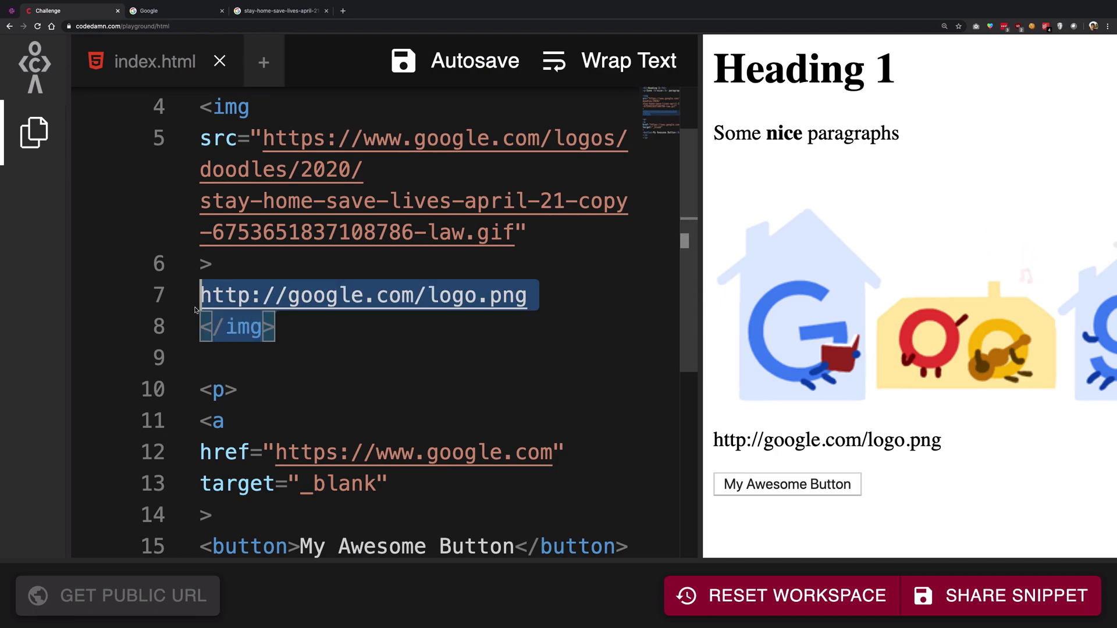
key("Delete")
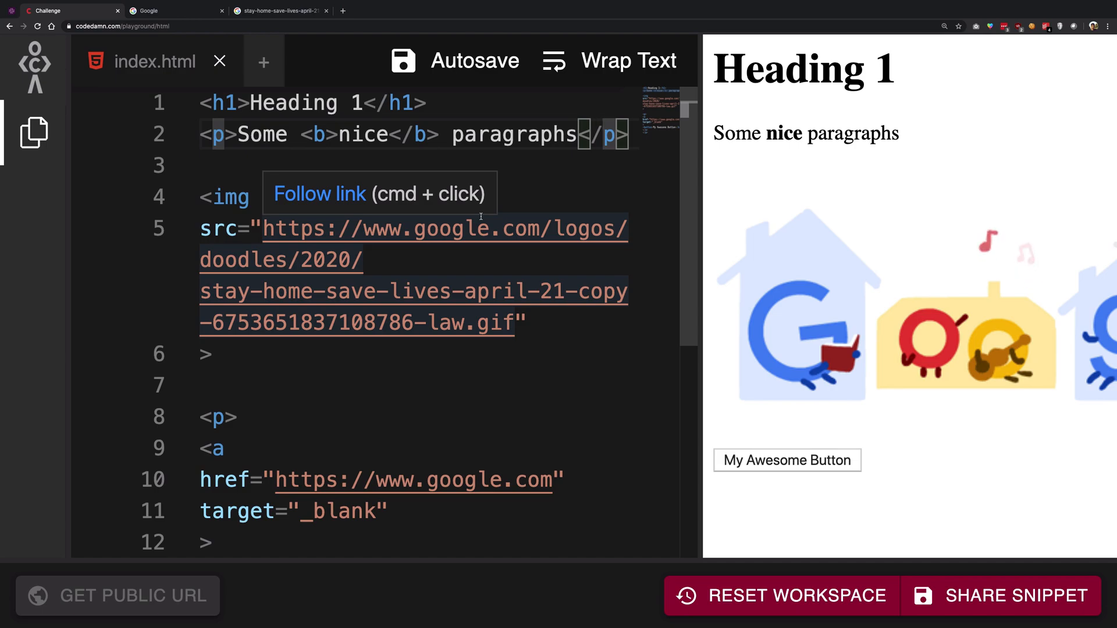
mouse_move(275, 186)
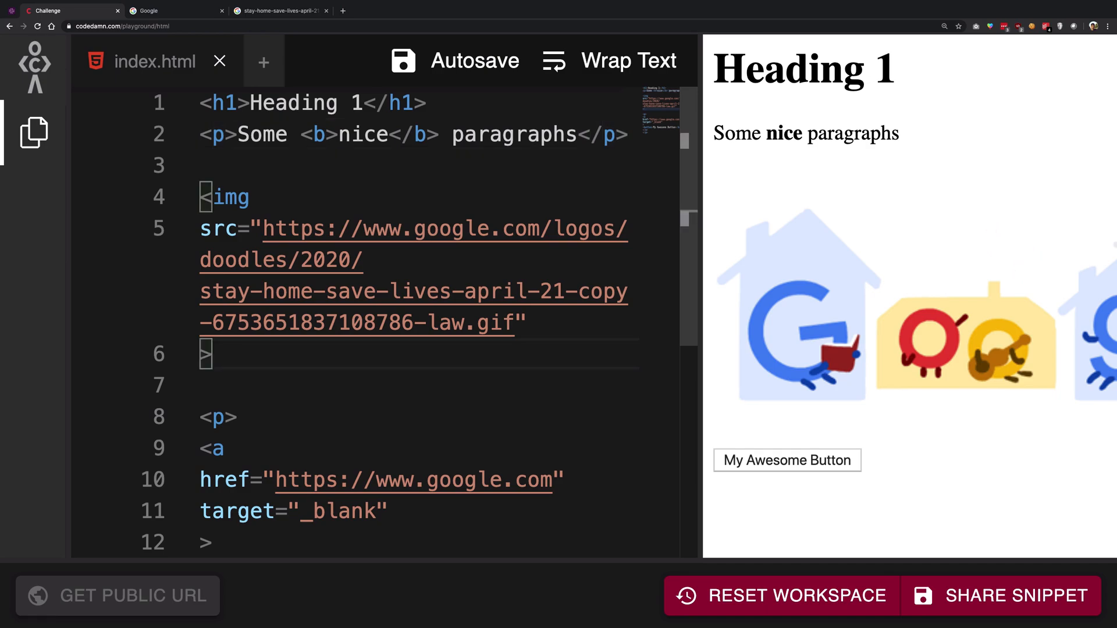
Step: Add </img> on line 6 with placeholder letters trimmed to "hgh" before it, then select text and tag
type("</img>")
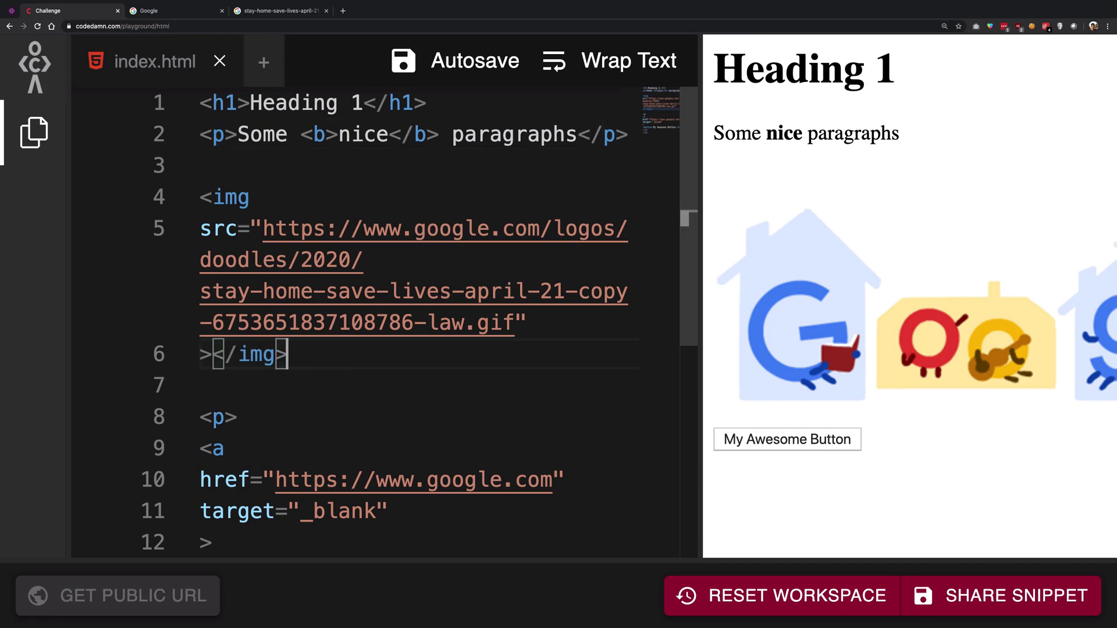
double_click(254, 353)
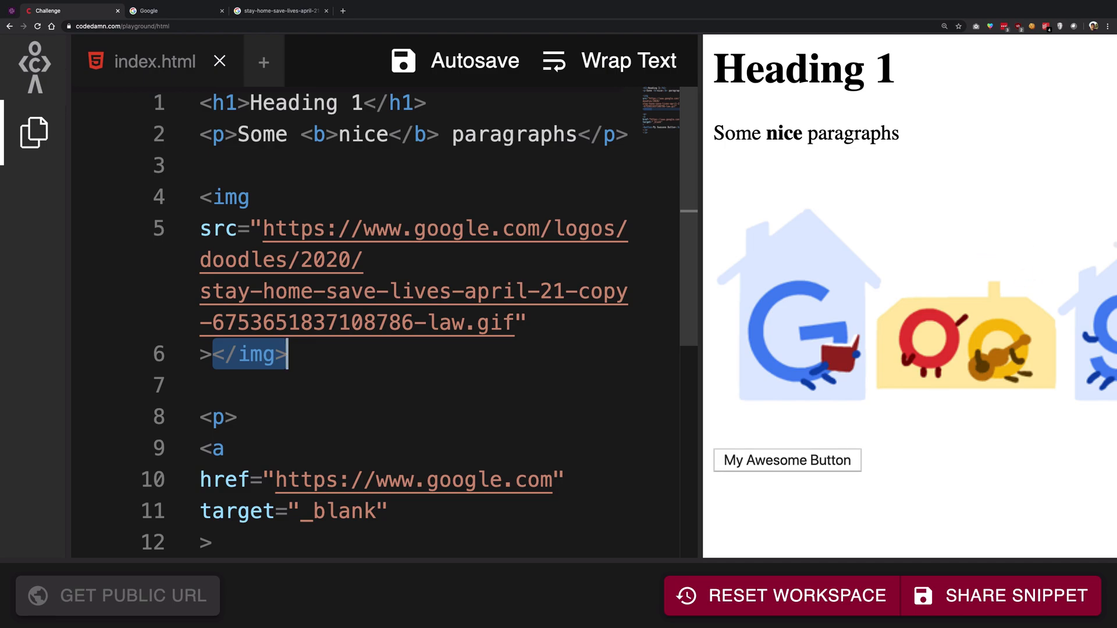
type("hghfgh")
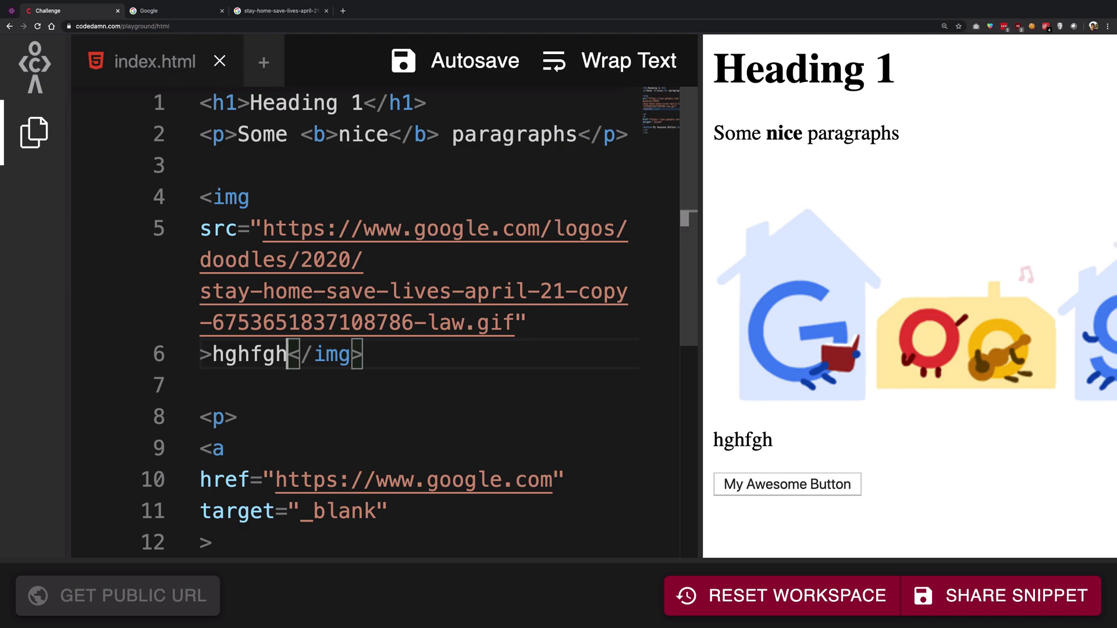
key("Backspace")
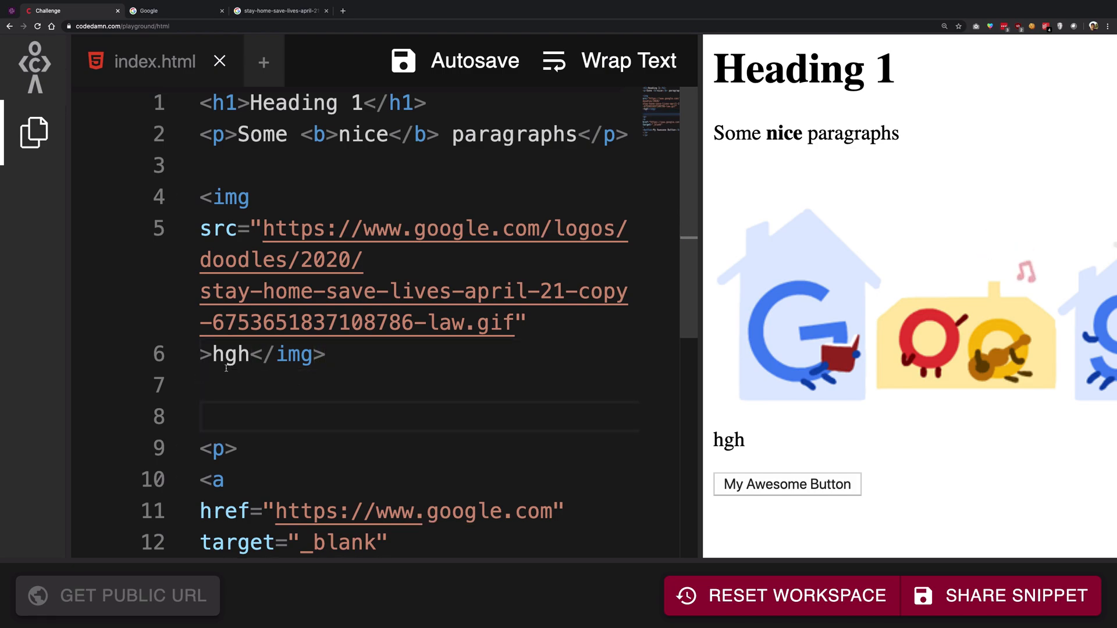
double_click(228, 354)
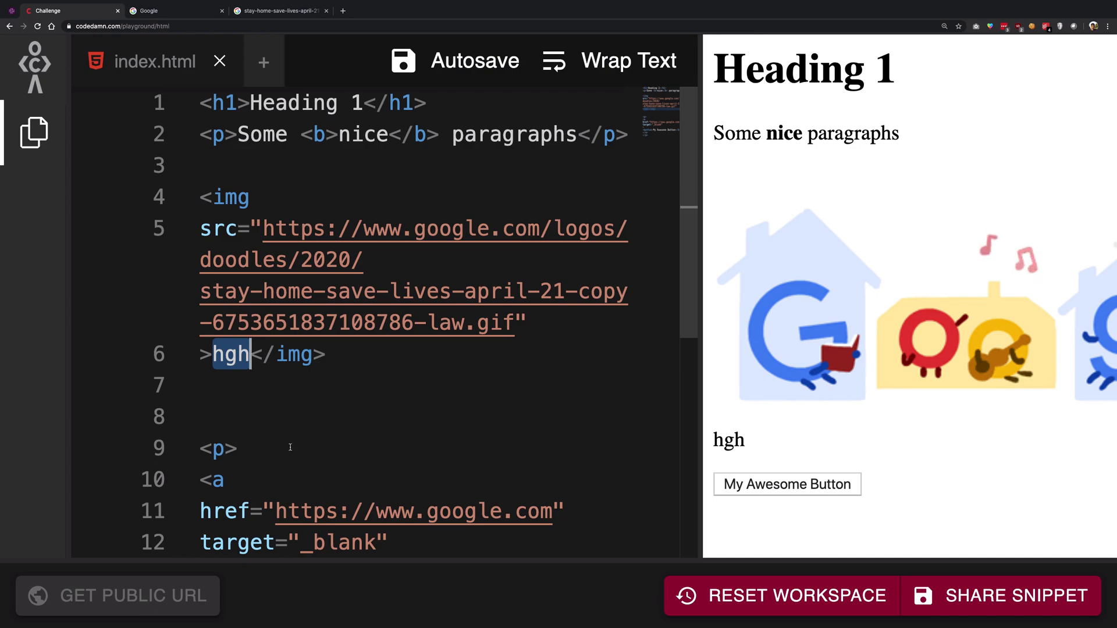
left_click_drag(214, 354, 326, 353)
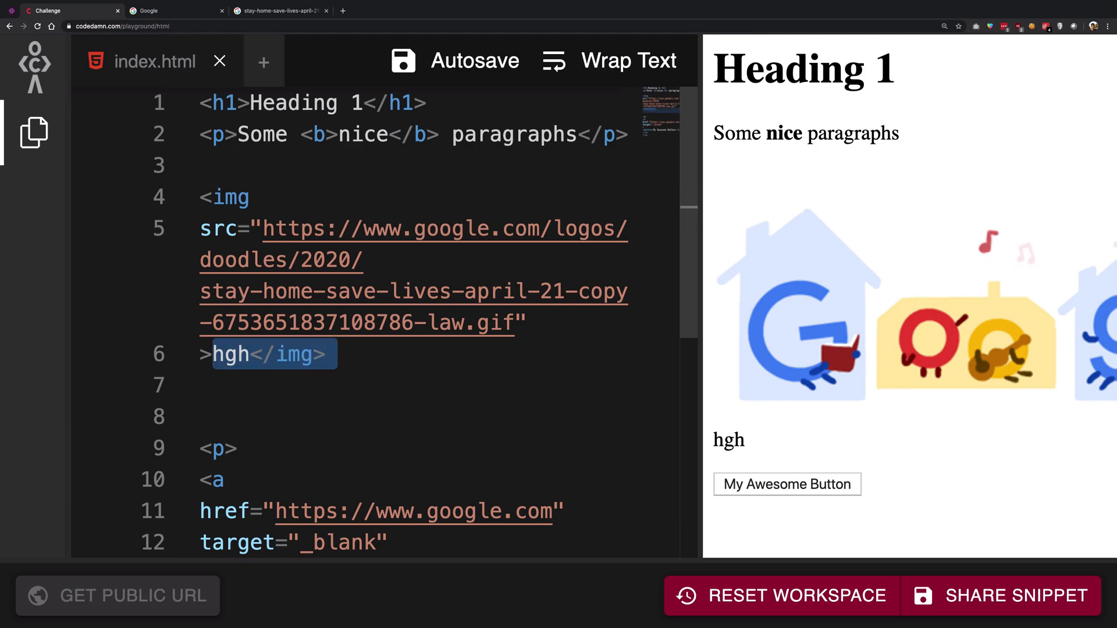